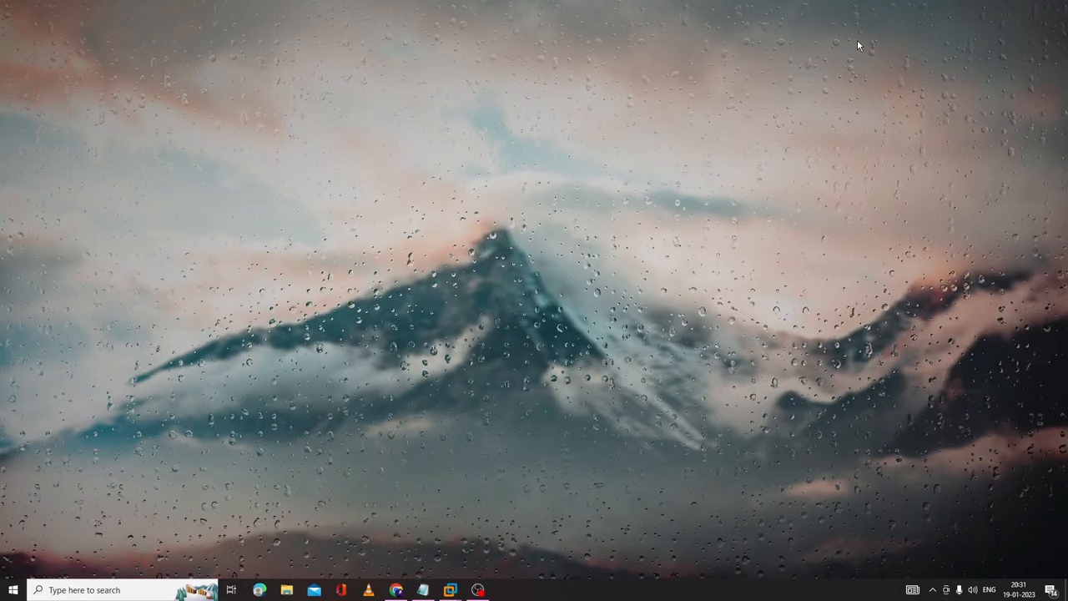
mouse_move(493, 114)
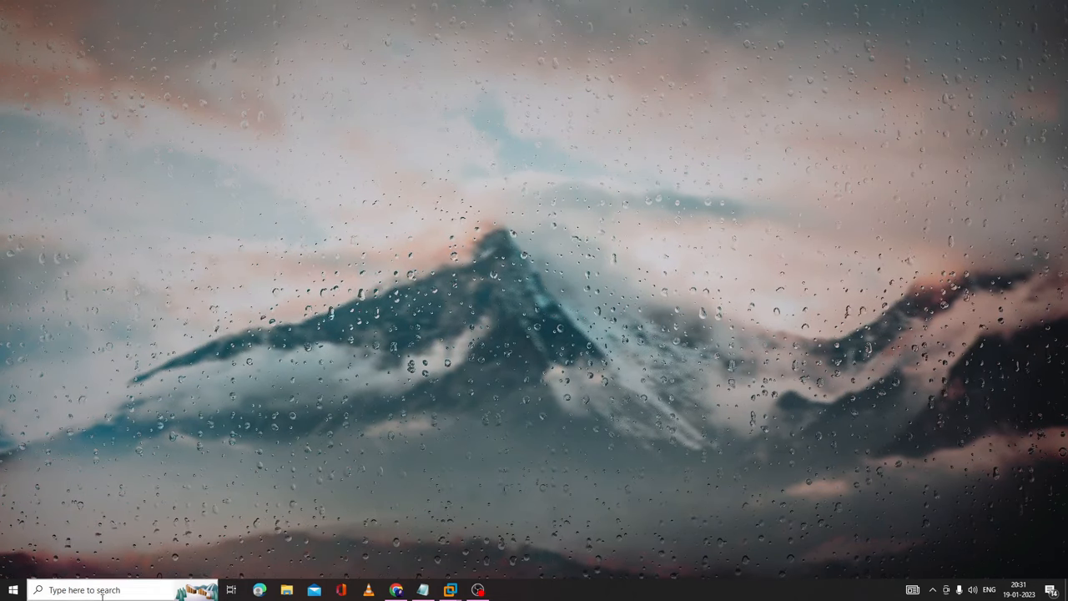
Step: Reach the Troubleshoot page in Windows Settings via the Start right-click menu
right_click(14, 591)
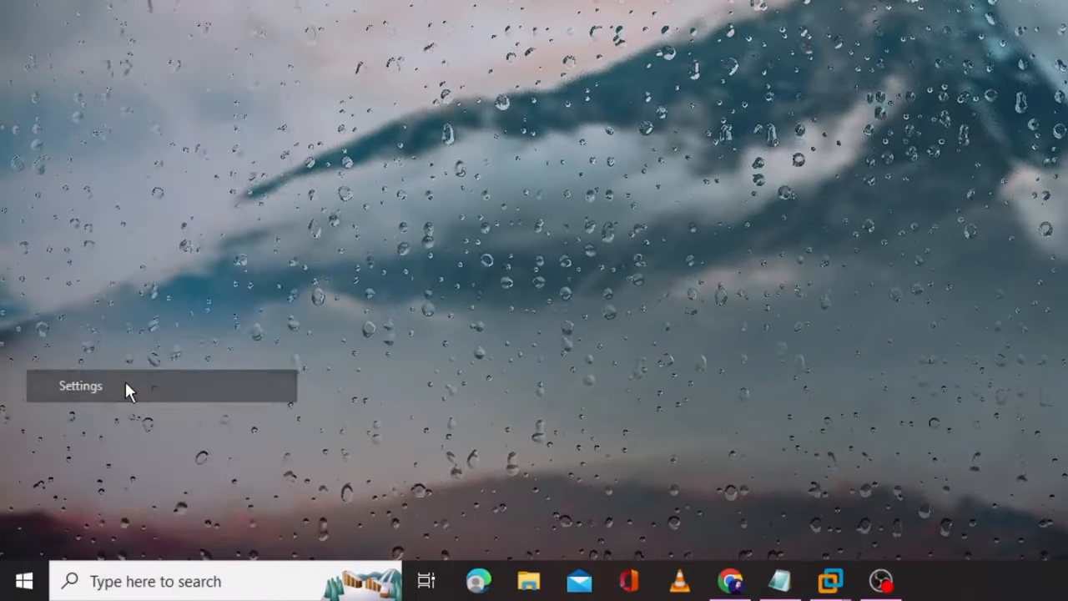
click(80, 385)
text(troub)
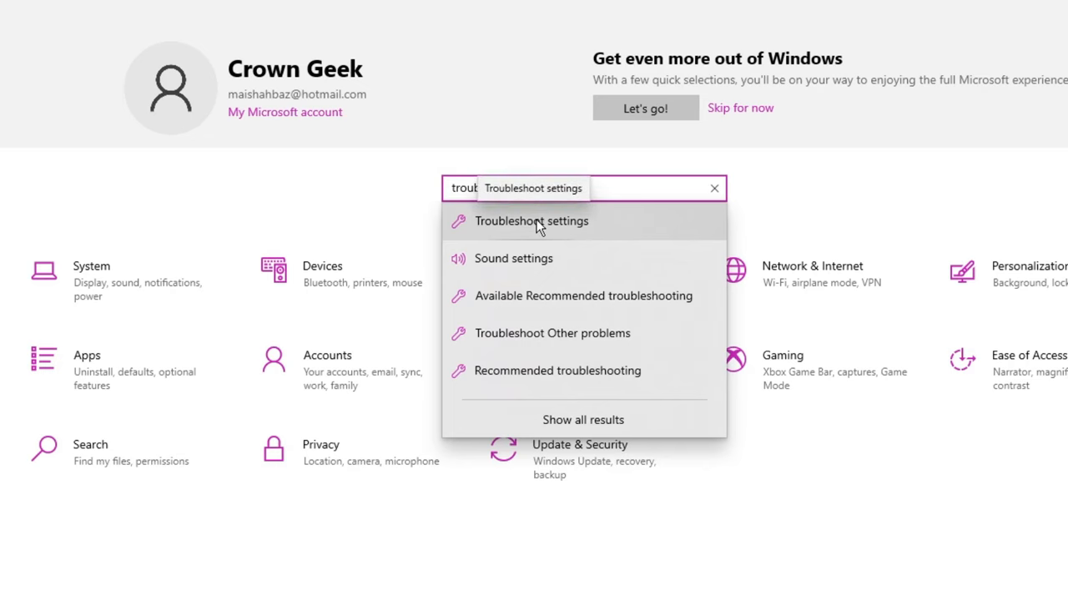
click(530, 220)
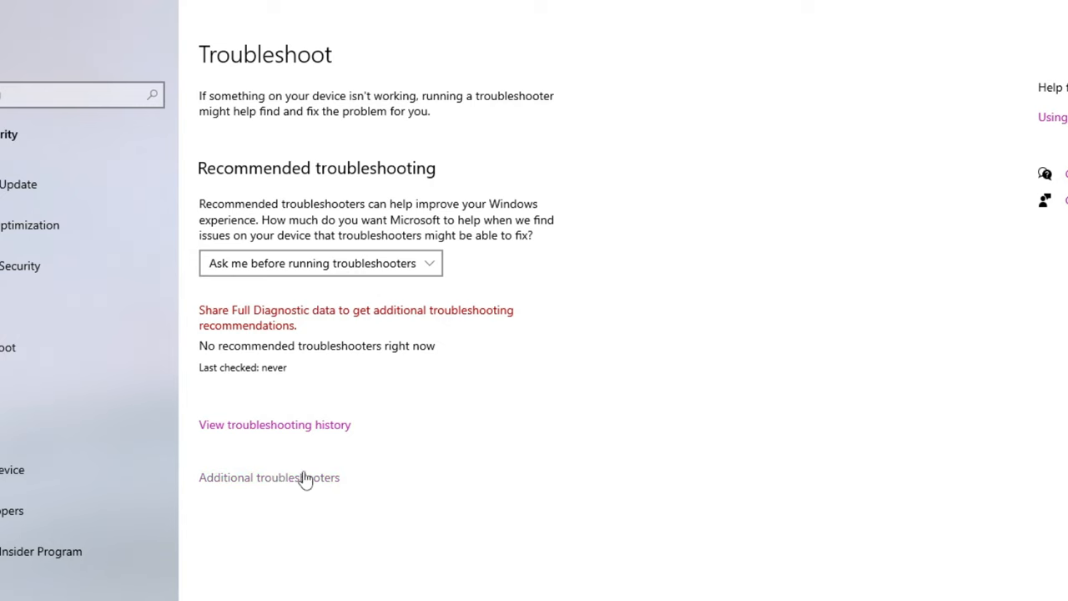
Step: Run the Power troubleshooter from the Additional troubleshooters list
click(268, 477)
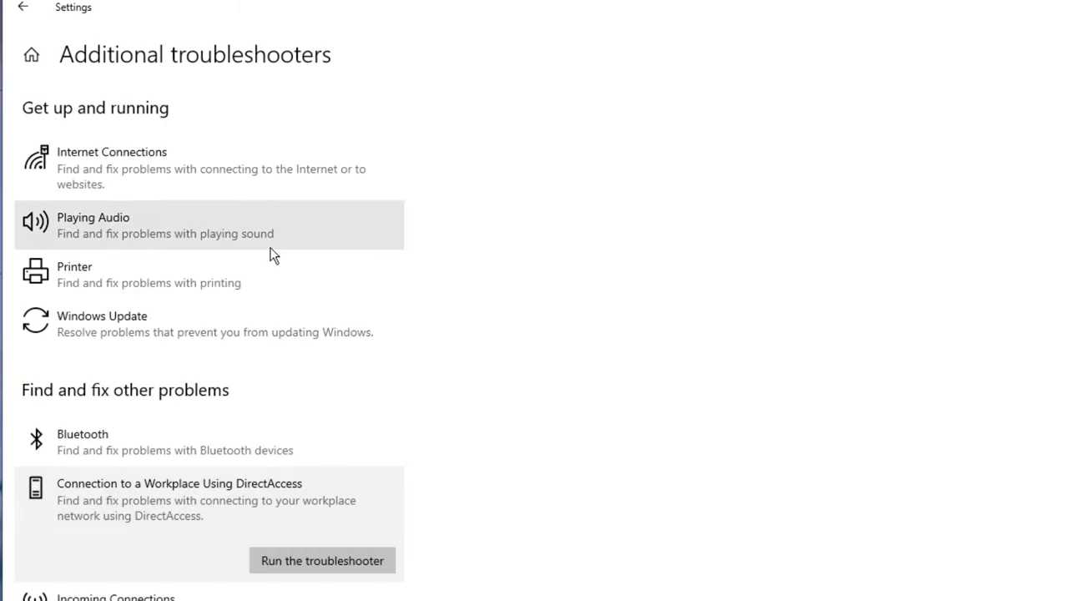
scroll(down, 3)
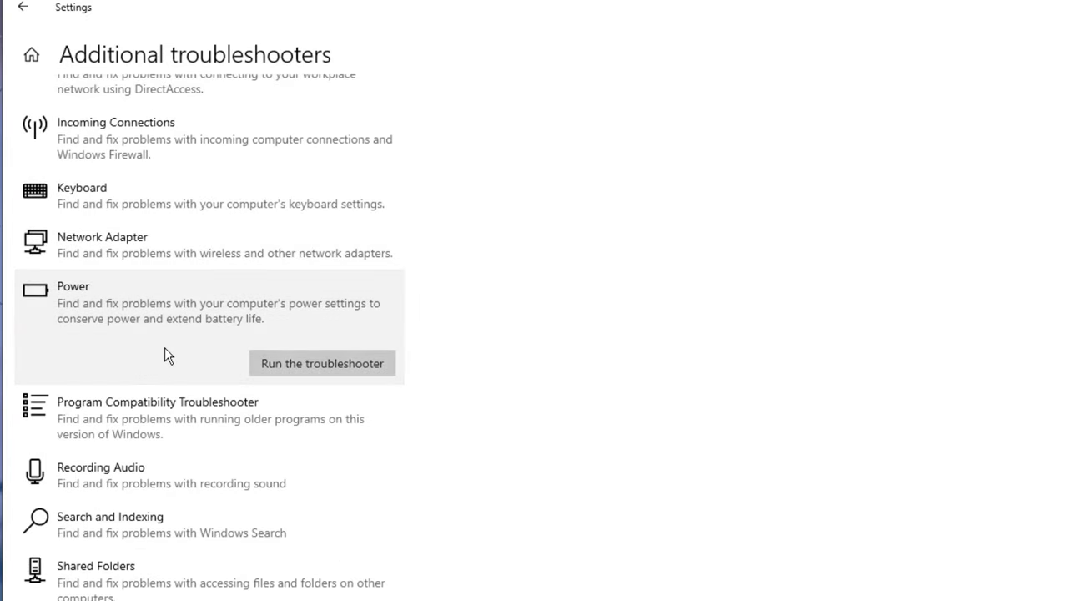
click(320, 364)
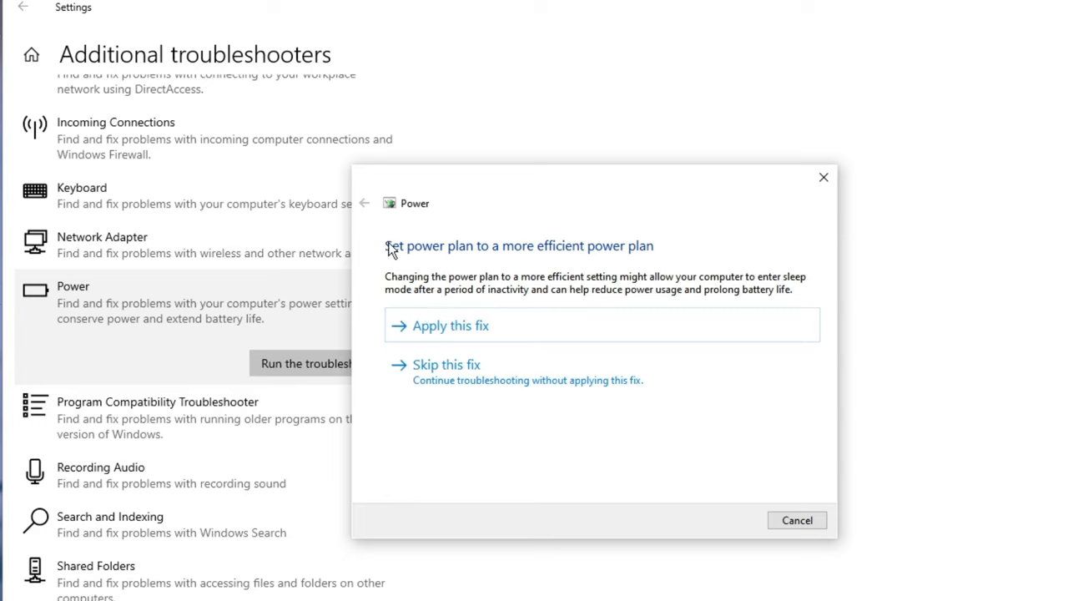
mouse_move(521, 257)
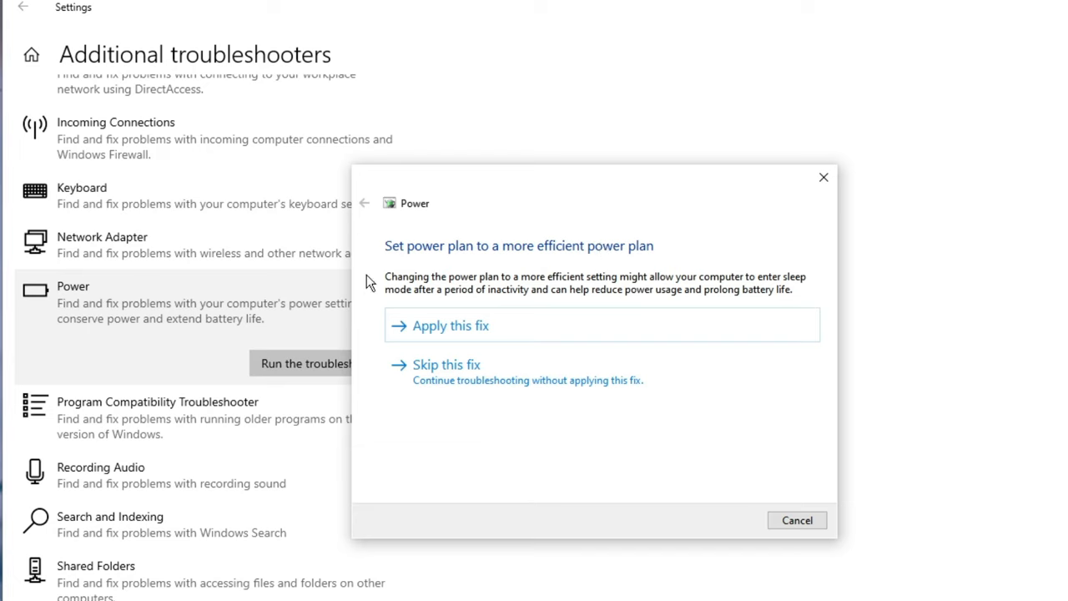
mouse_move(509, 294)
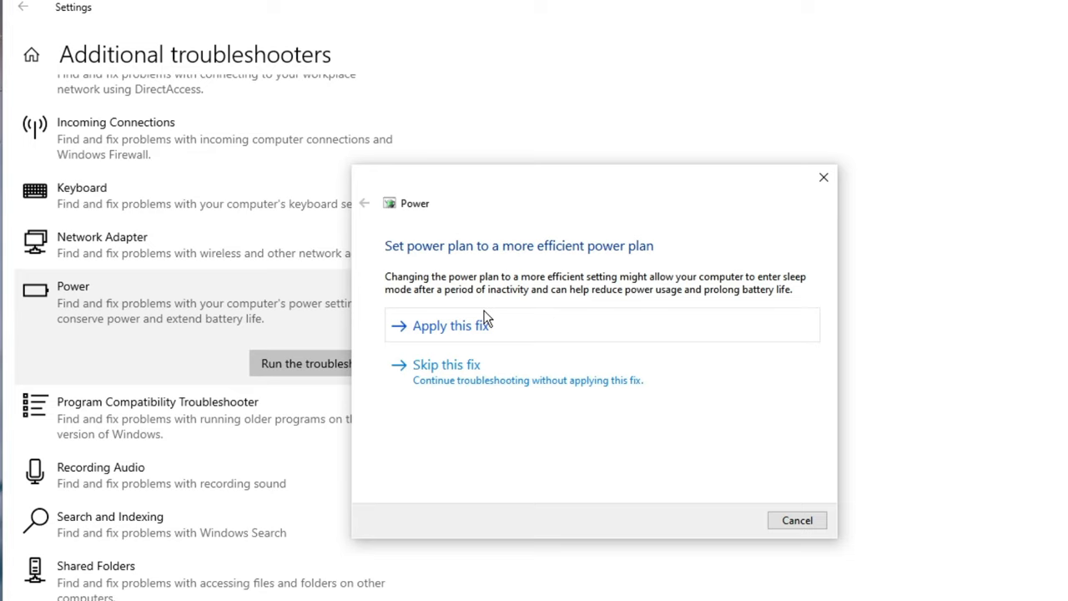
mouse_move(693, 332)
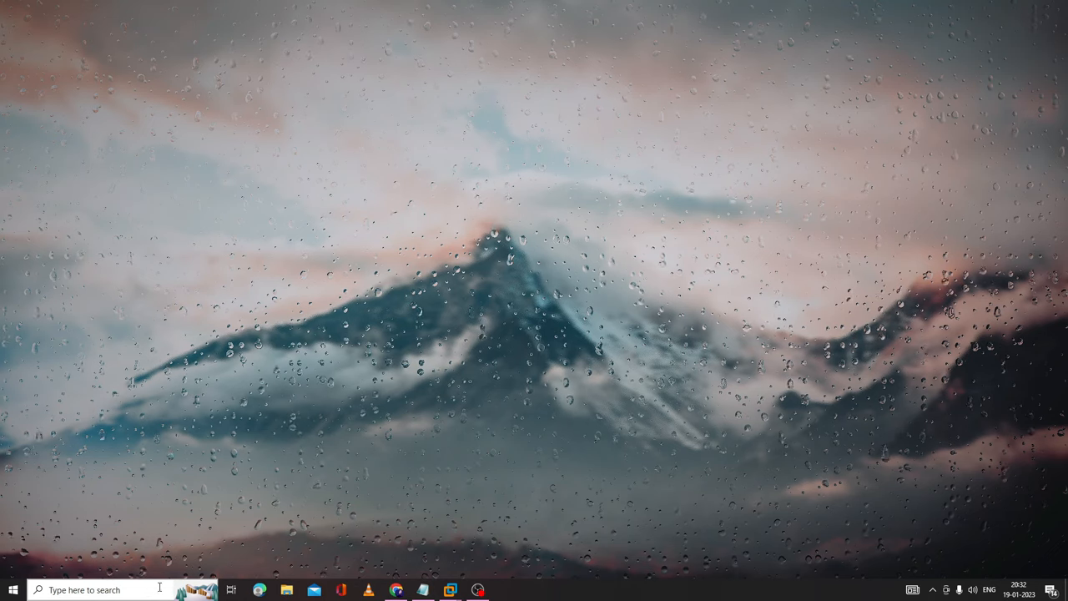
Step: Launch Registry Editor by searching 'regedit' in Windows Search
click(84, 589)
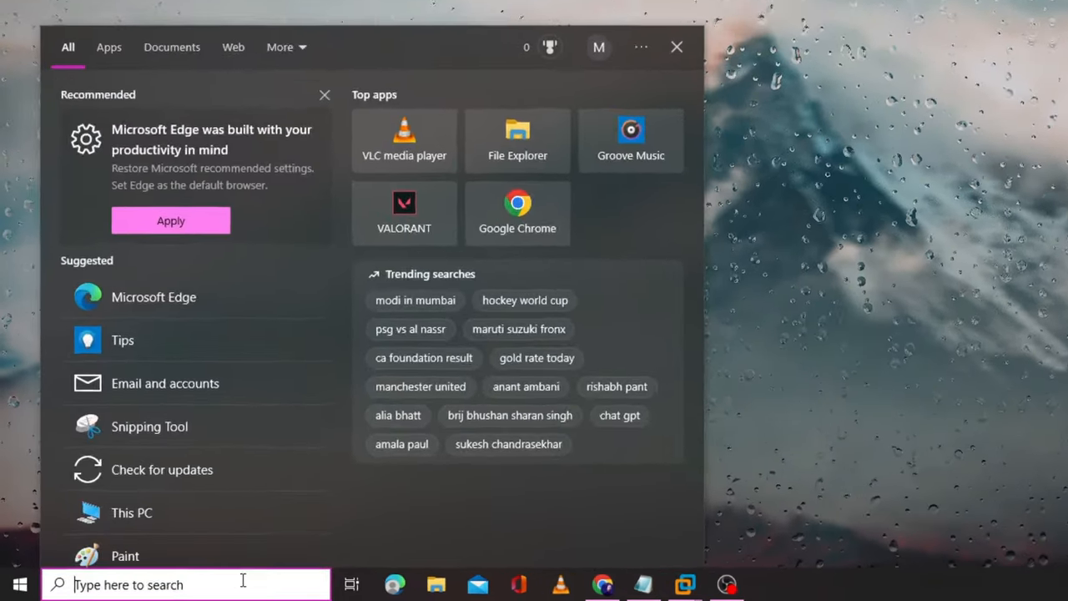
text(regedit)
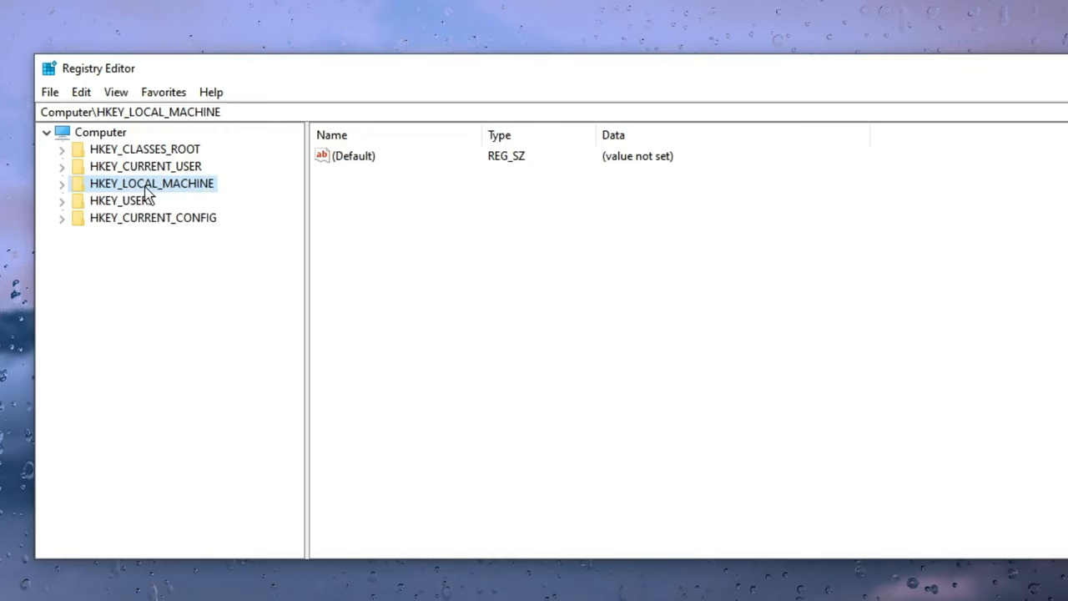
mouse_move(133, 197)
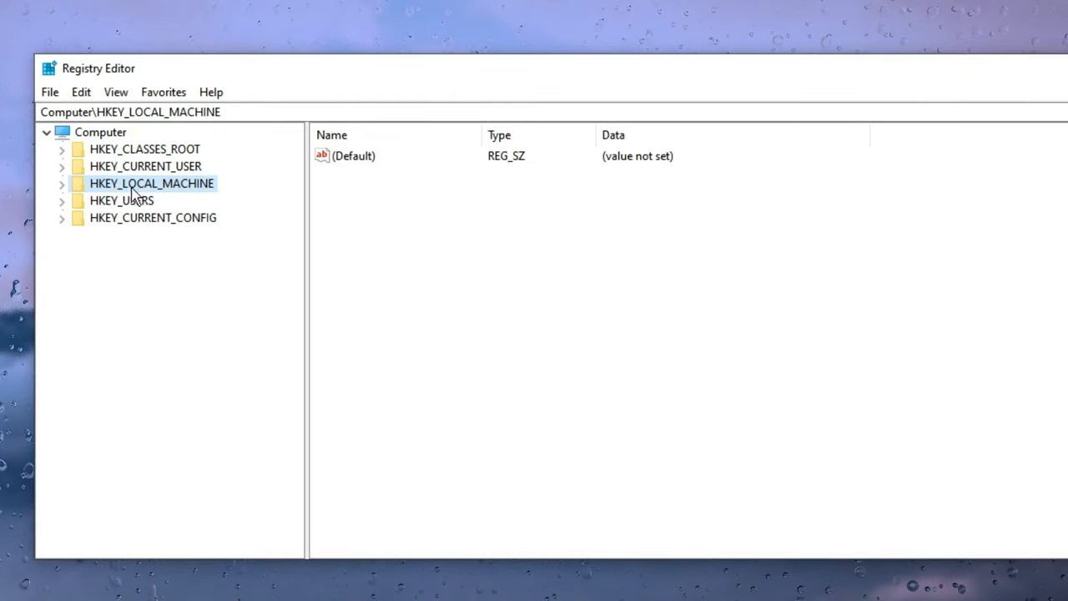
Step: Expand HKEY_LOCAL_MACHINE > SOFTWARE > Microsoft in the registry tree
click(60, 182)
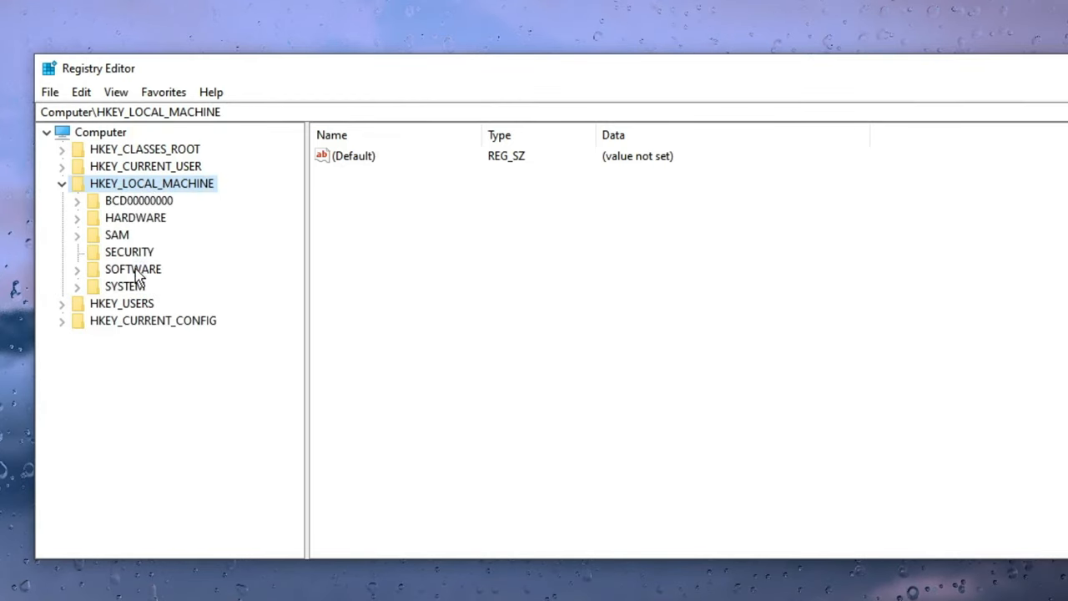
double_click(132, 268)
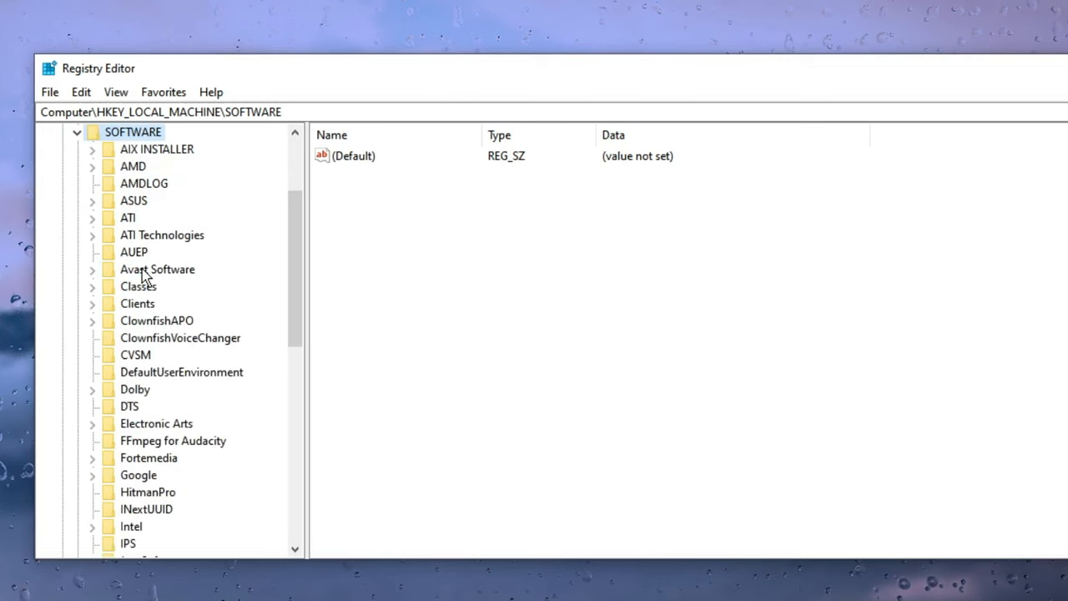
click(137, 304)
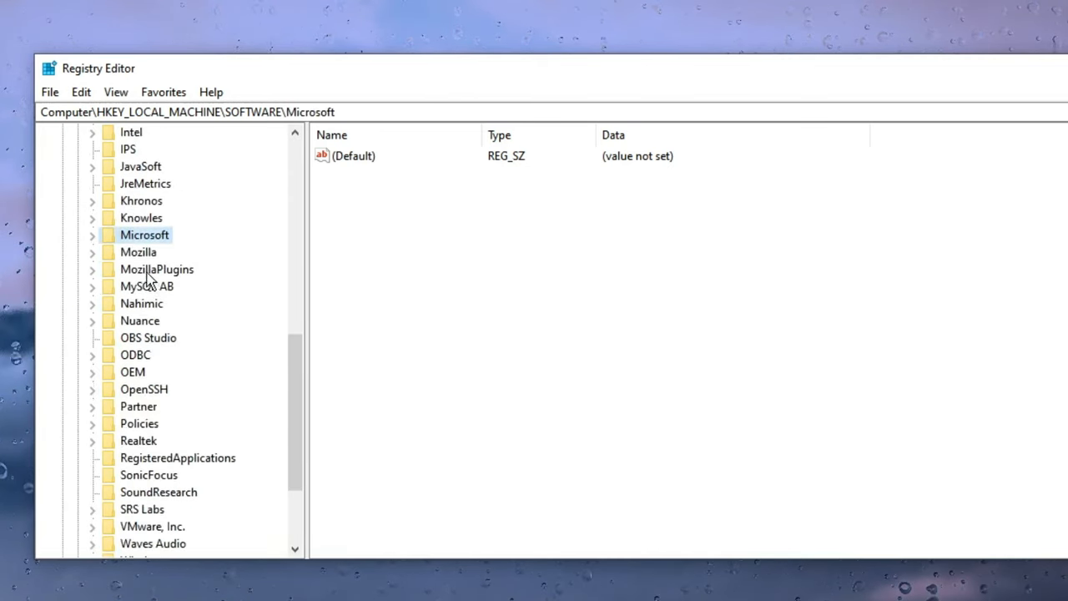
click(92, 233)
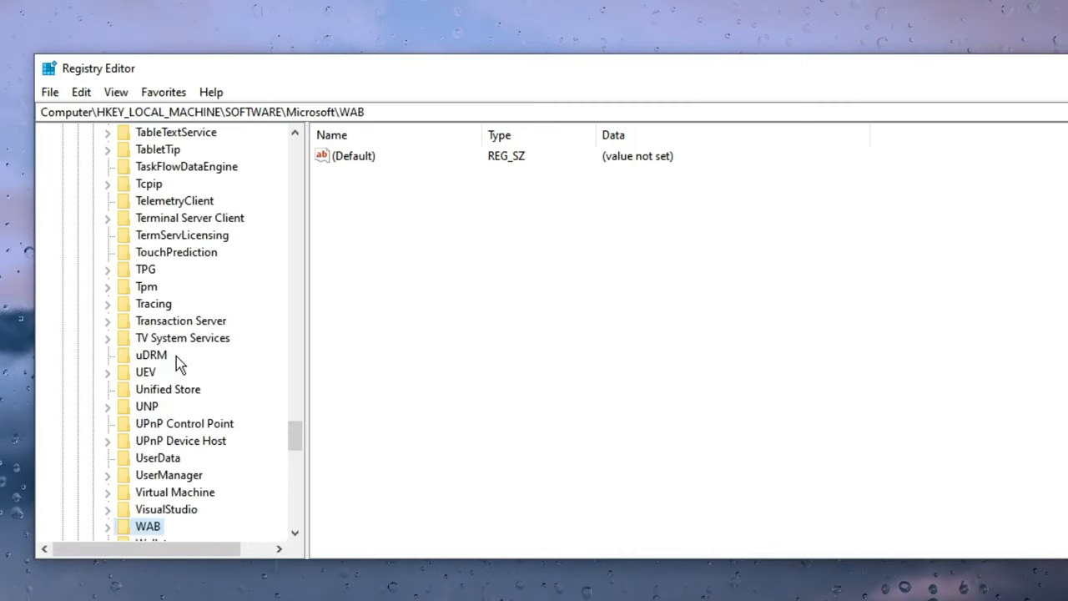
scroll(down, 3)
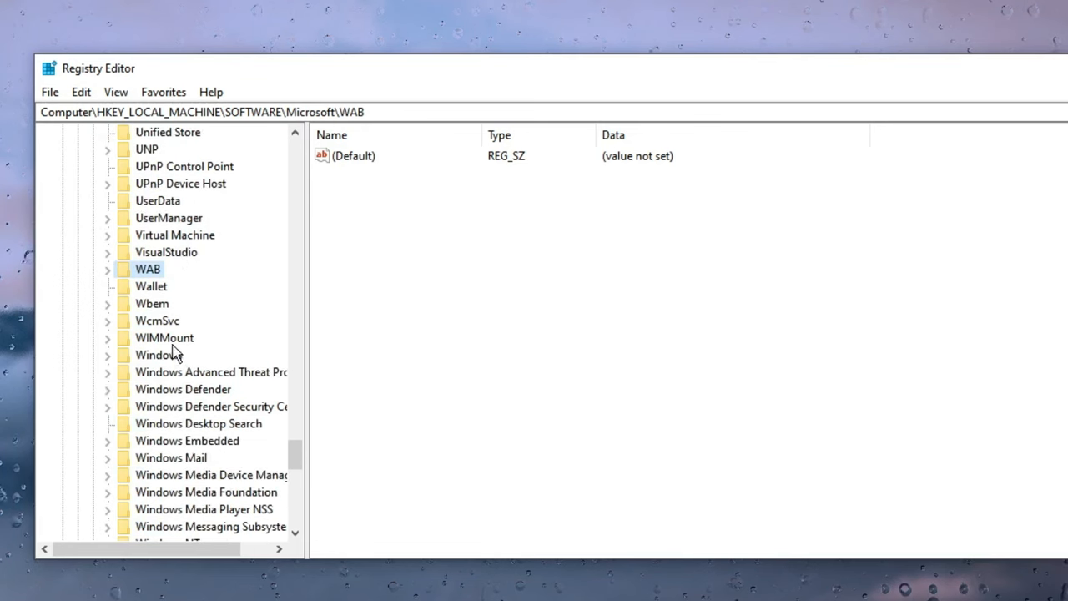
Step: Continue to Windows > CurrentVersion > Policies > Explorer and start adding a new value
click(159, 354)
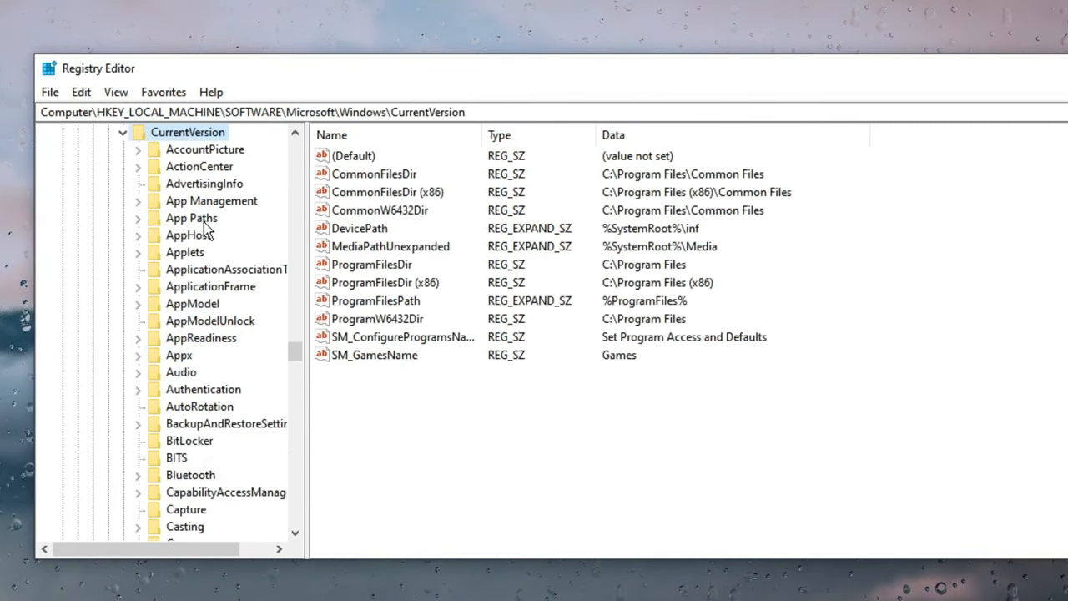
click(190, 217)
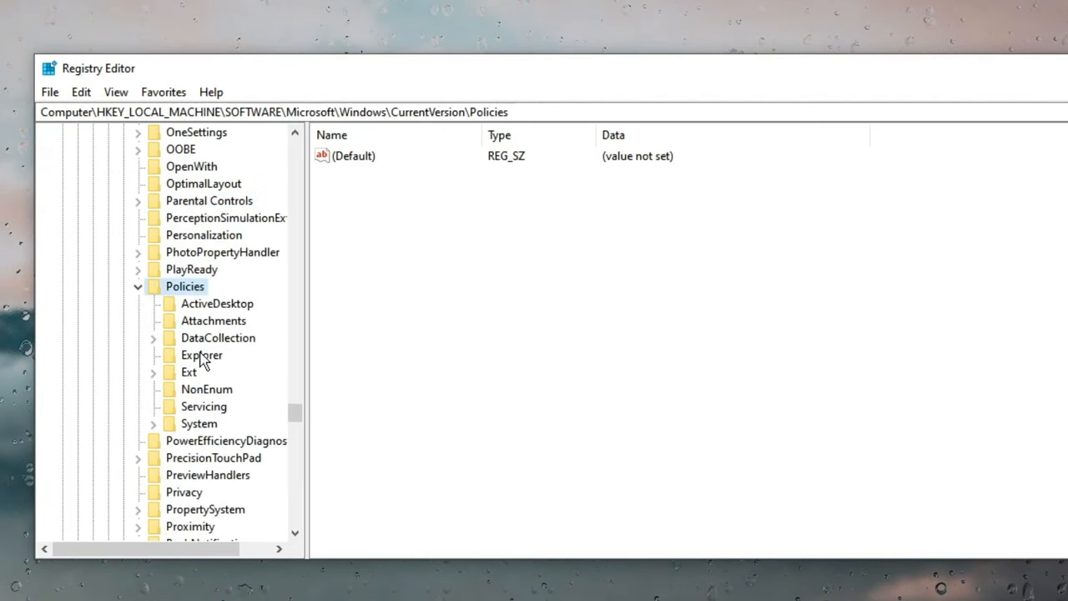
click(200, 354)
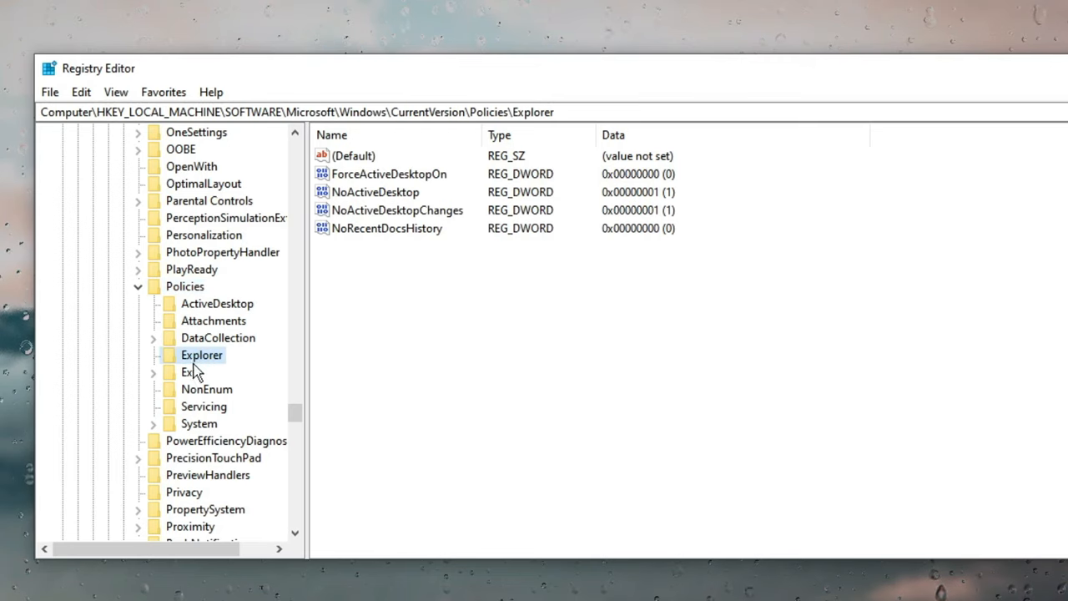
mouse_move(392, 290)
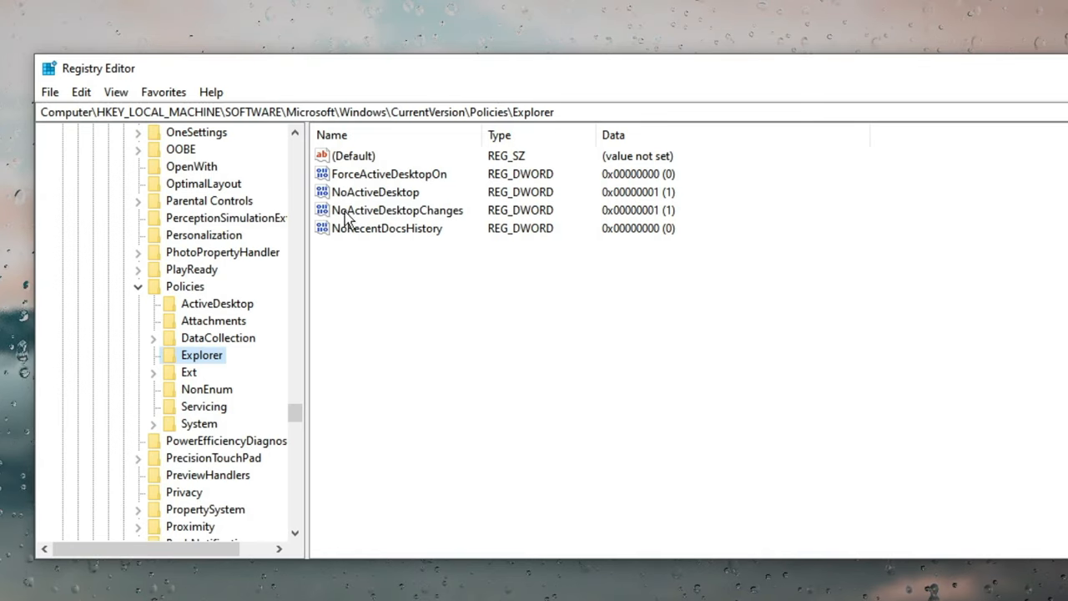
click(354, 156)
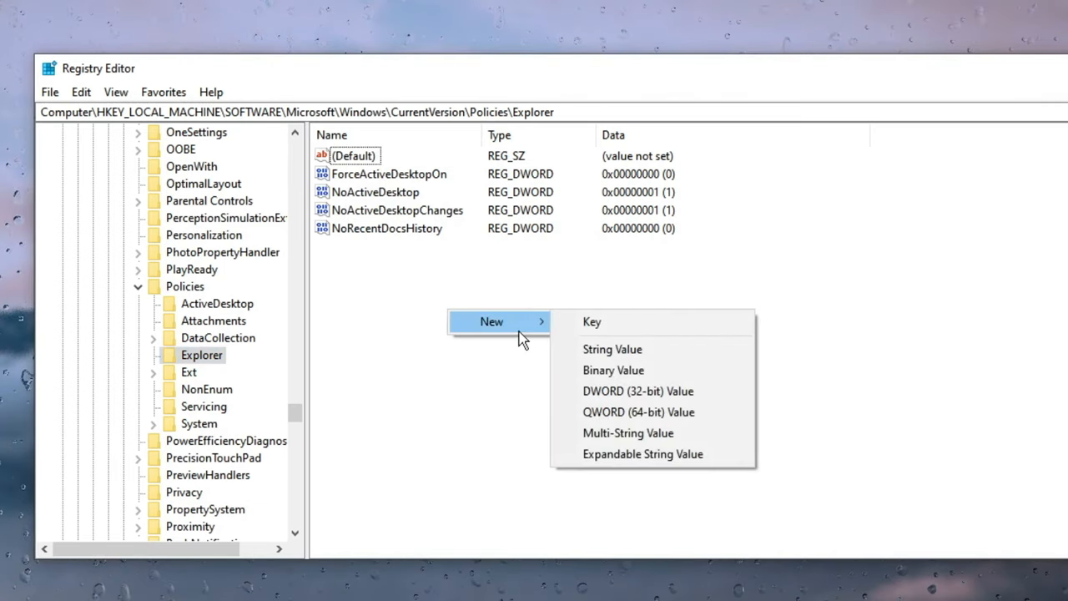
mouse_move(637, 391)
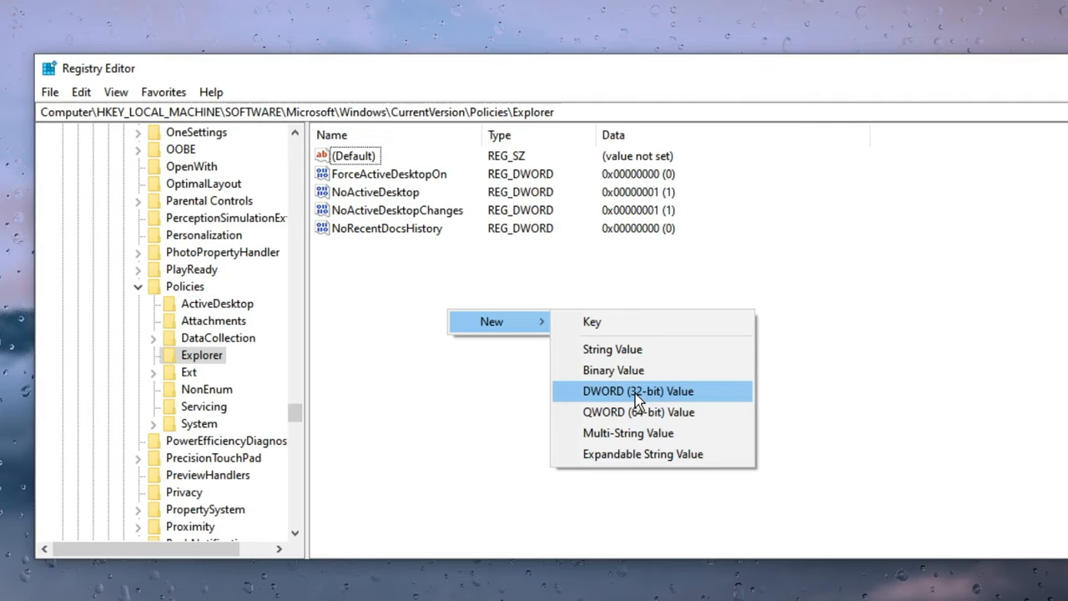
Step: Create a DWORD (32-bit) value named NoClose and bring up its edit dialog
click(638, 390)
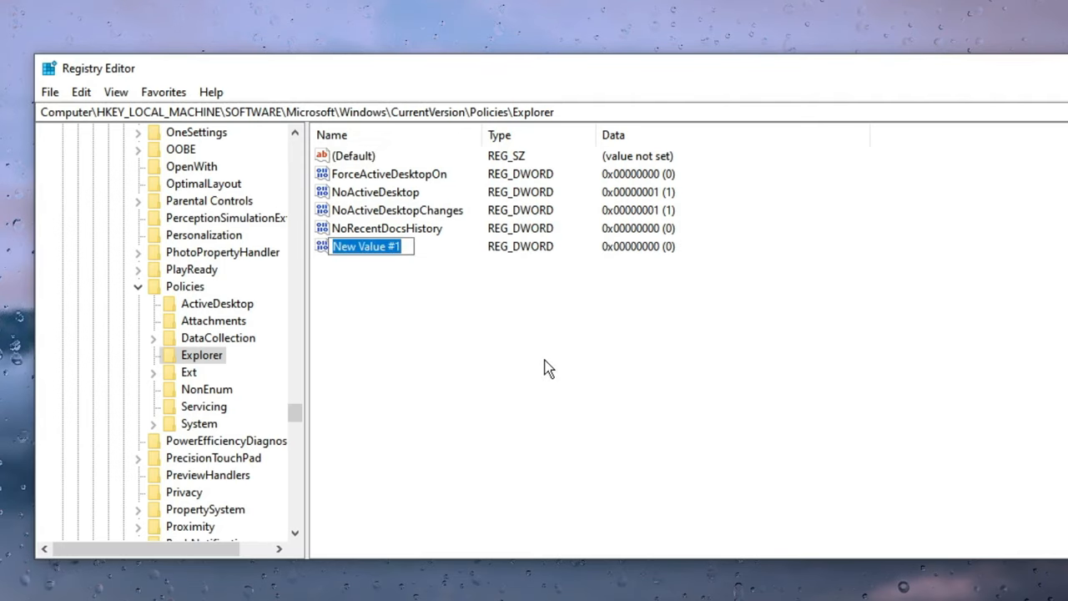
text(NoClo)
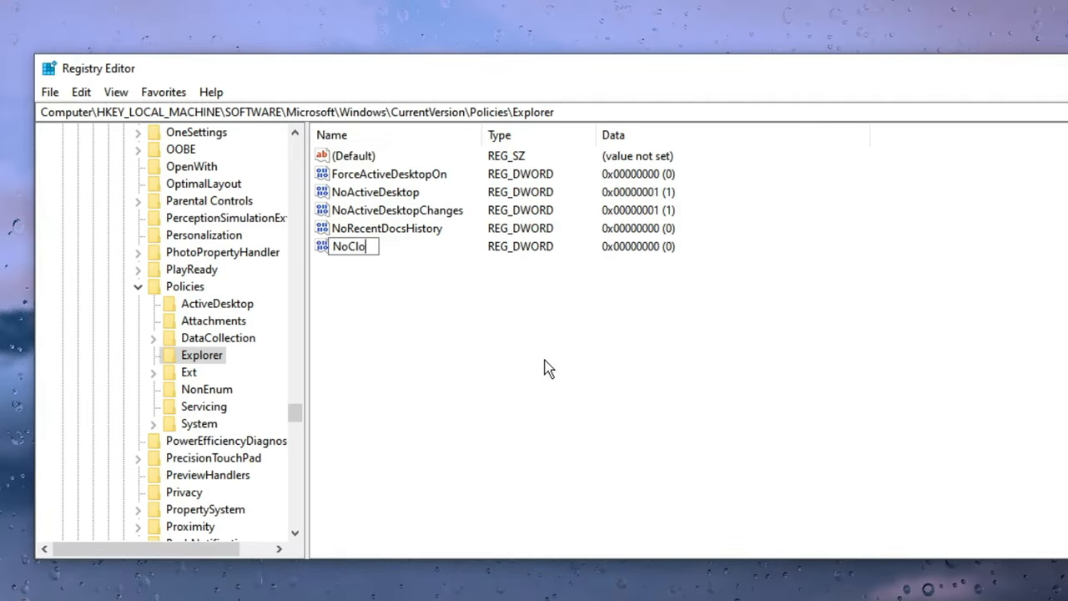
text(se)
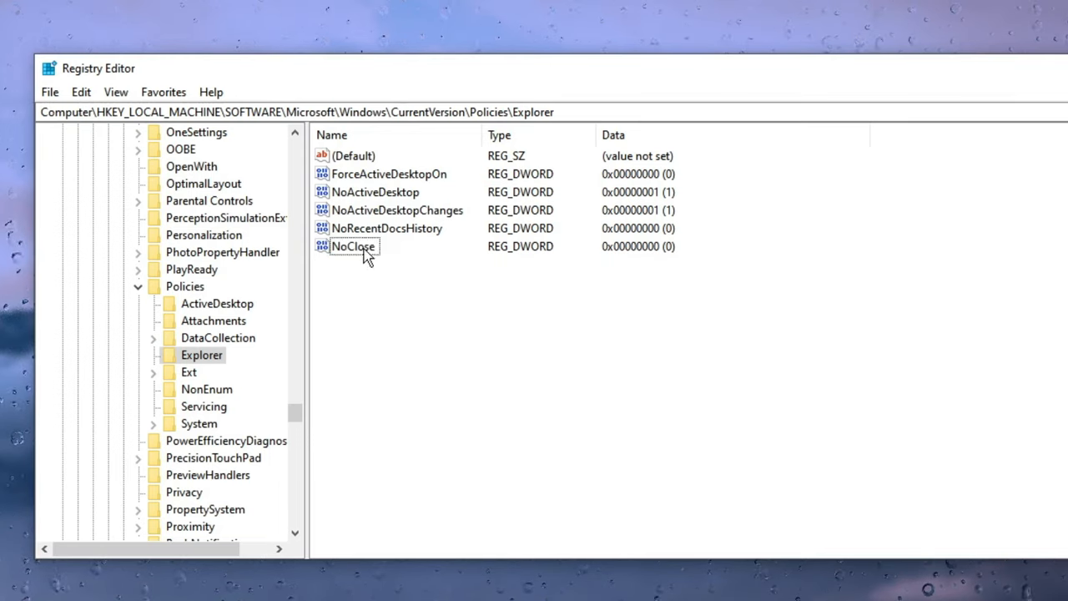
double_click(352, 246)
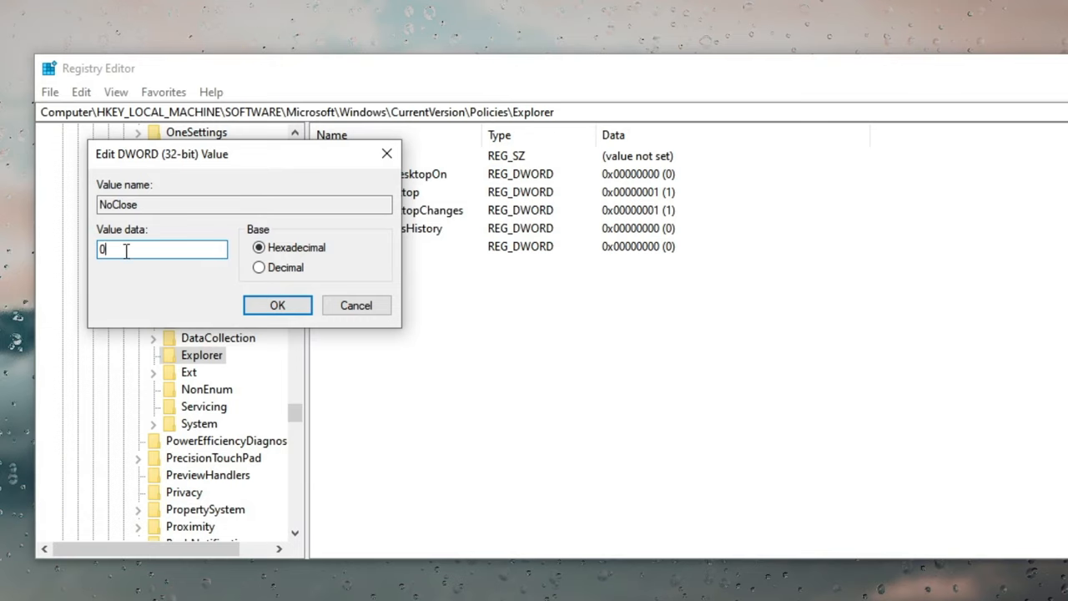
Step: Confirm NoClose's value data as 0 in hexadecimal
double_click(103, 249)
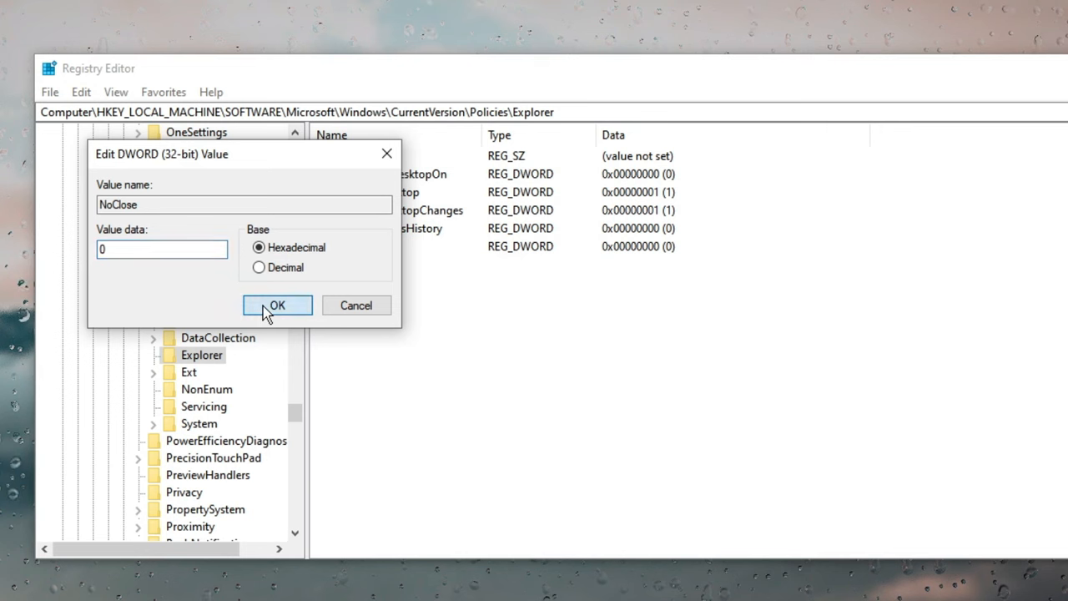
click(277, 304)
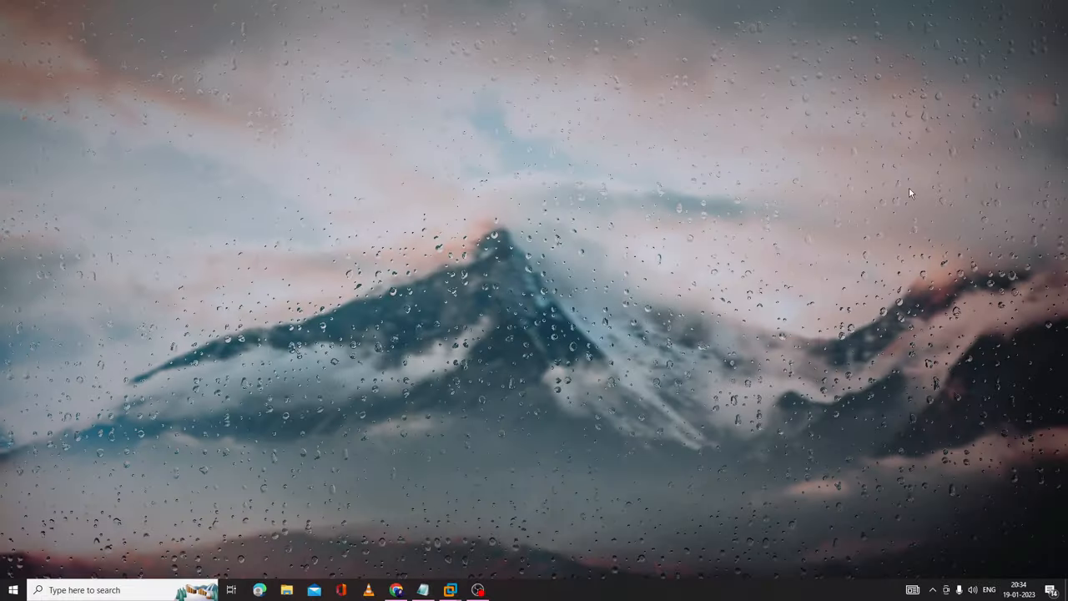
Step: In an administrator Command Prompt, run taskkill /im explorer.exe /f to terminate Explorer
text(Command Prompt)
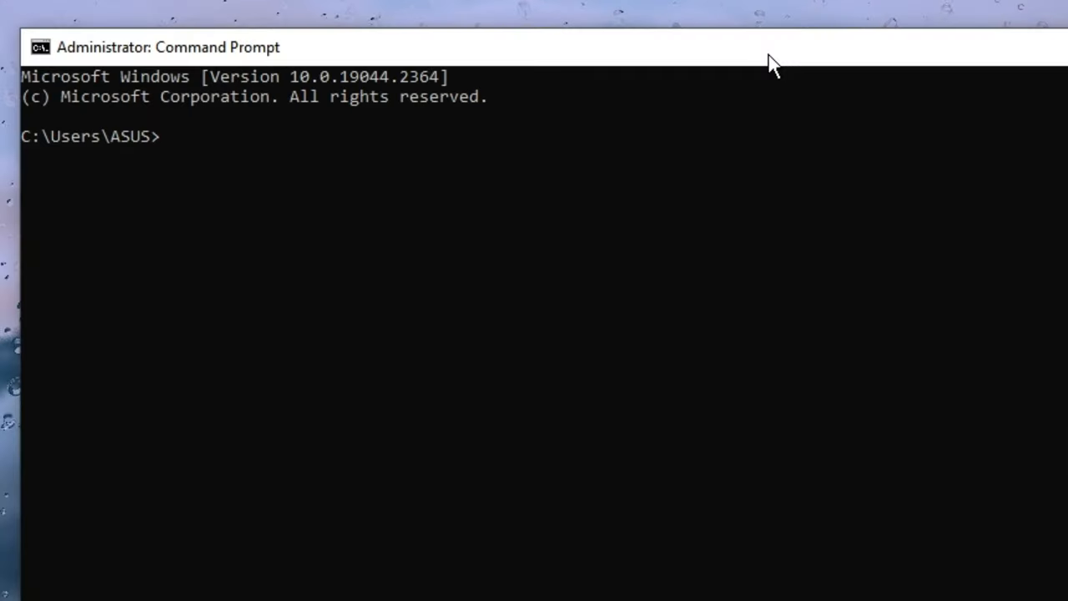
text(taskkill)
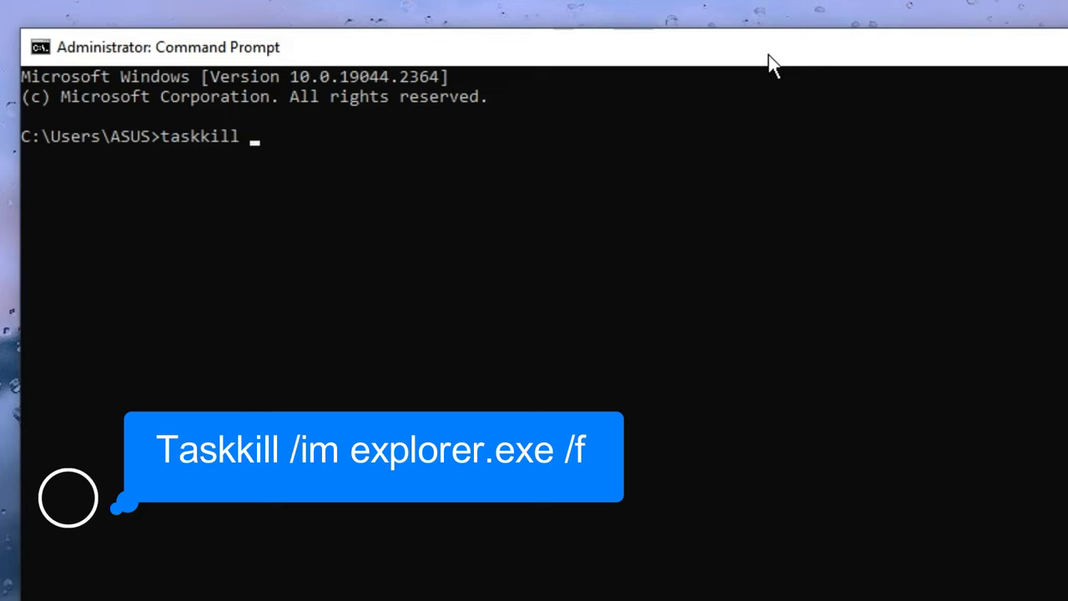
text(/im)
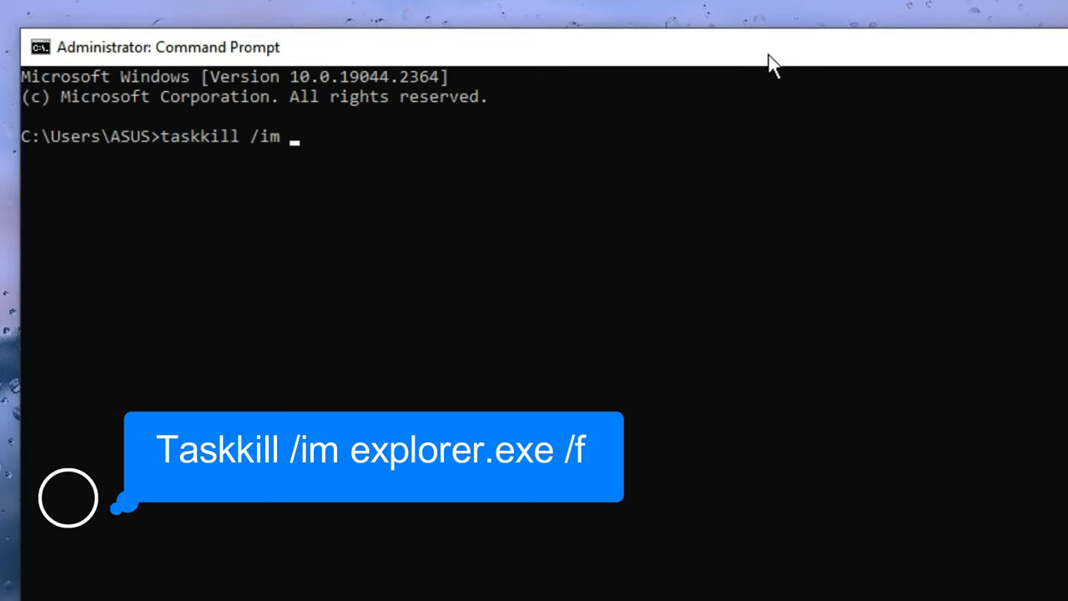
text(explorer)
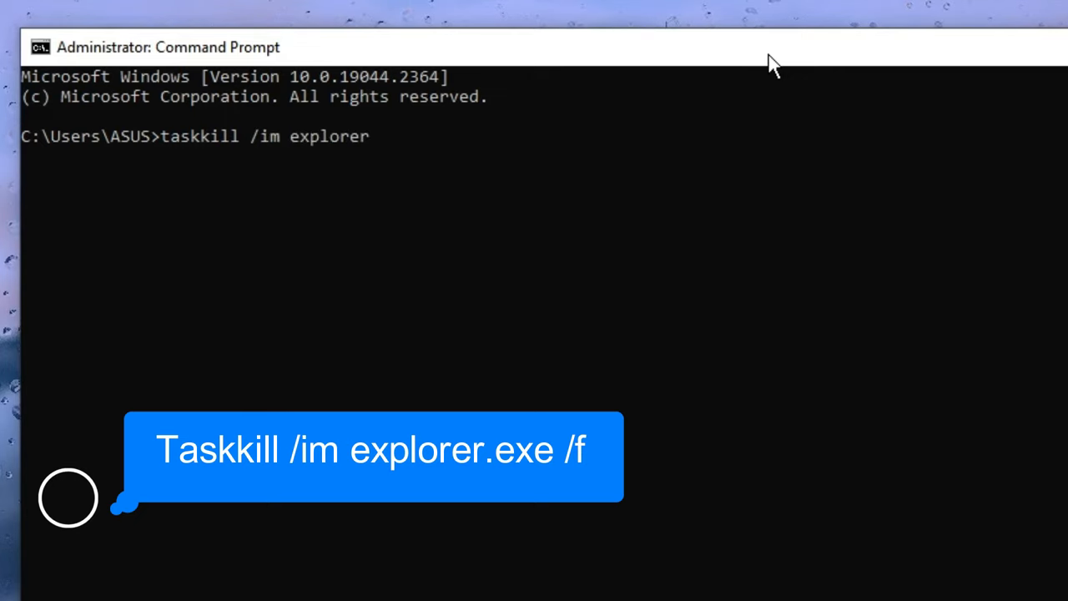
text(.exe /f)
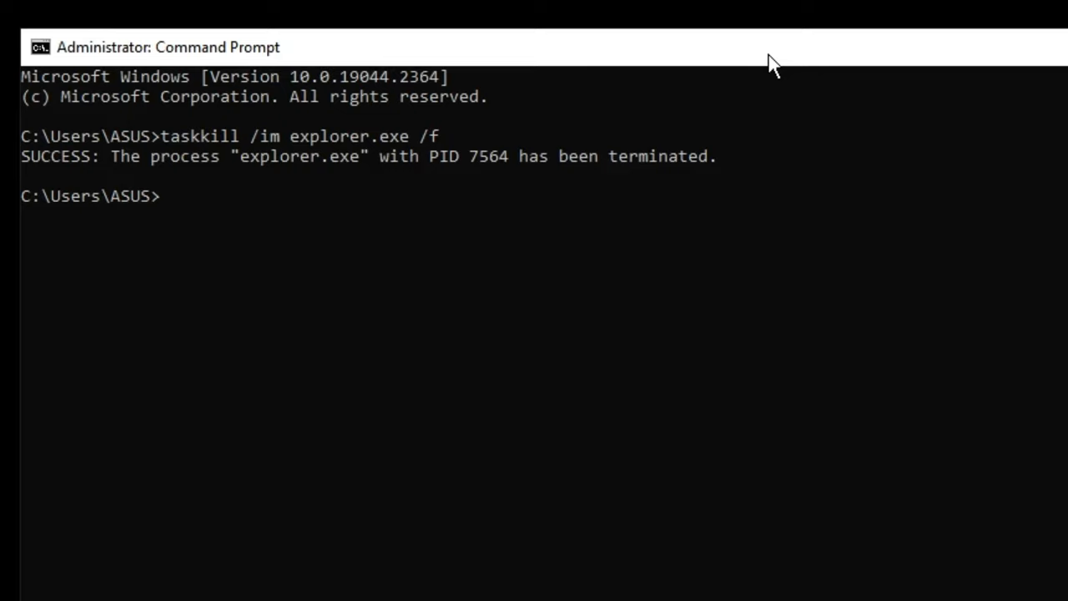
Step: Run explorer.exe to relaunch the shell and restore the taskbar
text(expl)
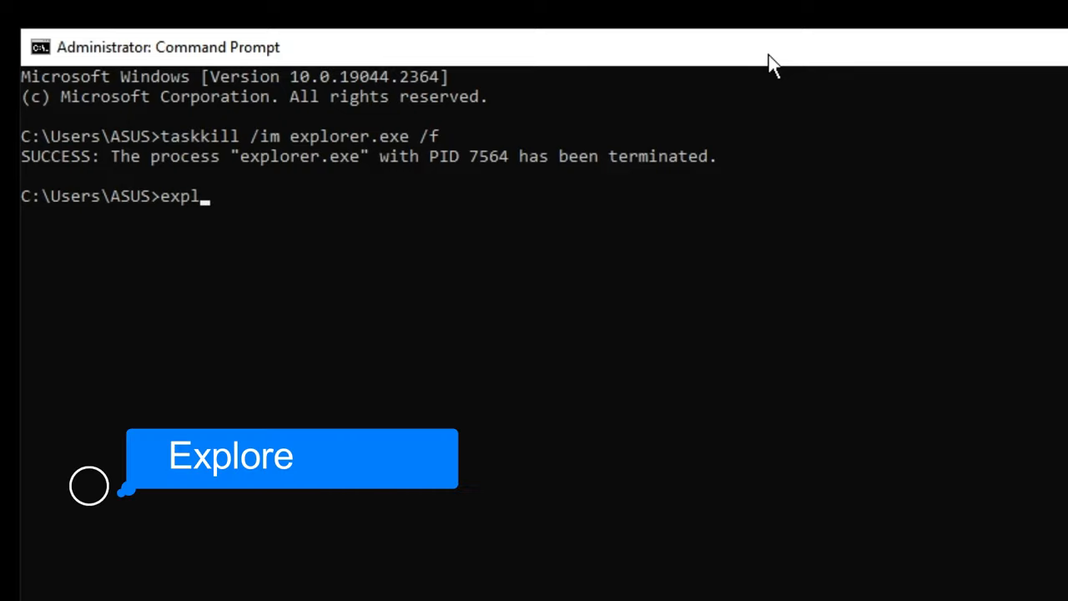
text(orer.ex)
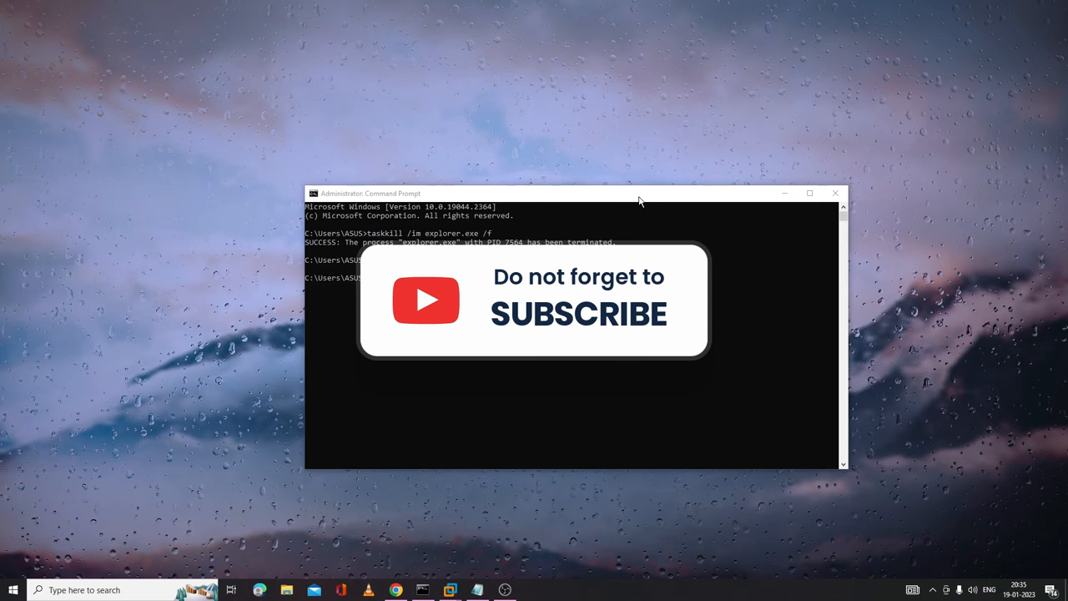
text(explorer.exe)
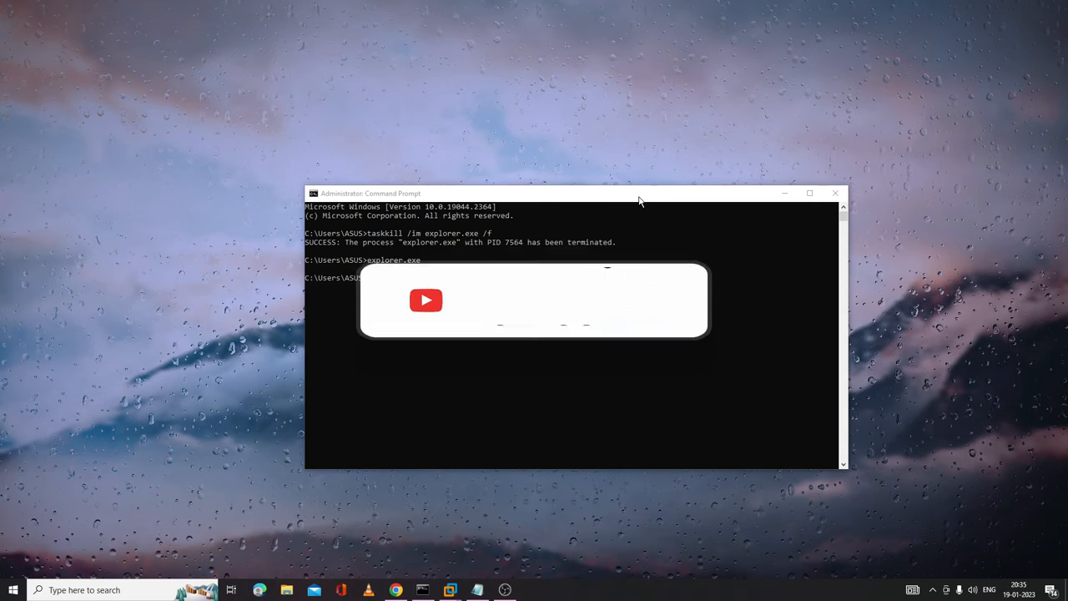